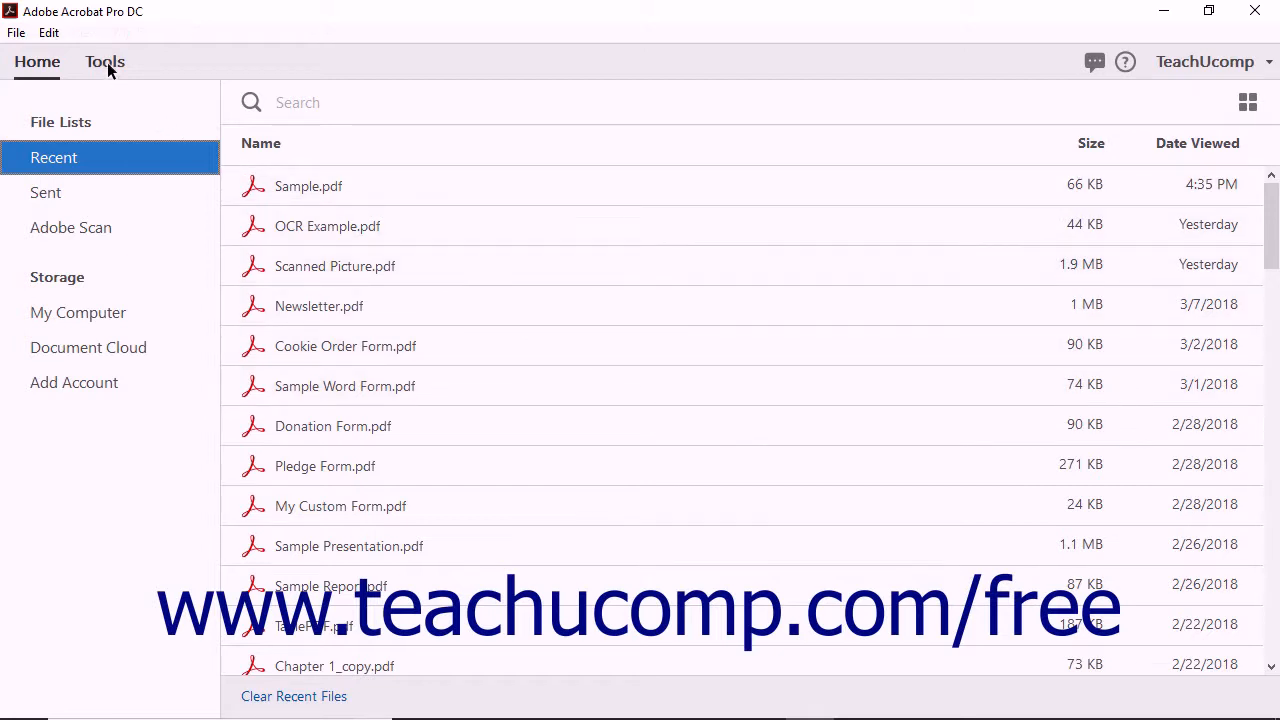
# Open the Action Wizard tool from the Tools collection.
pyautogui.click(104, 60)
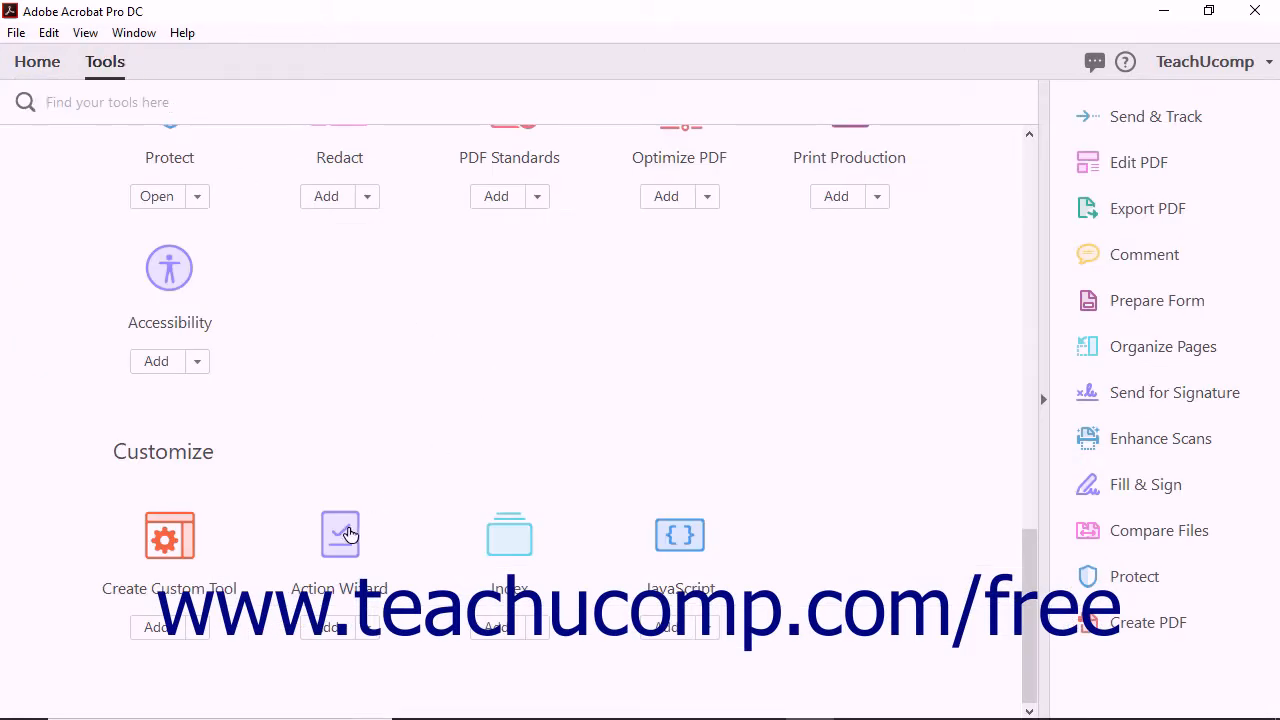
pyautogui.click(340, 536)
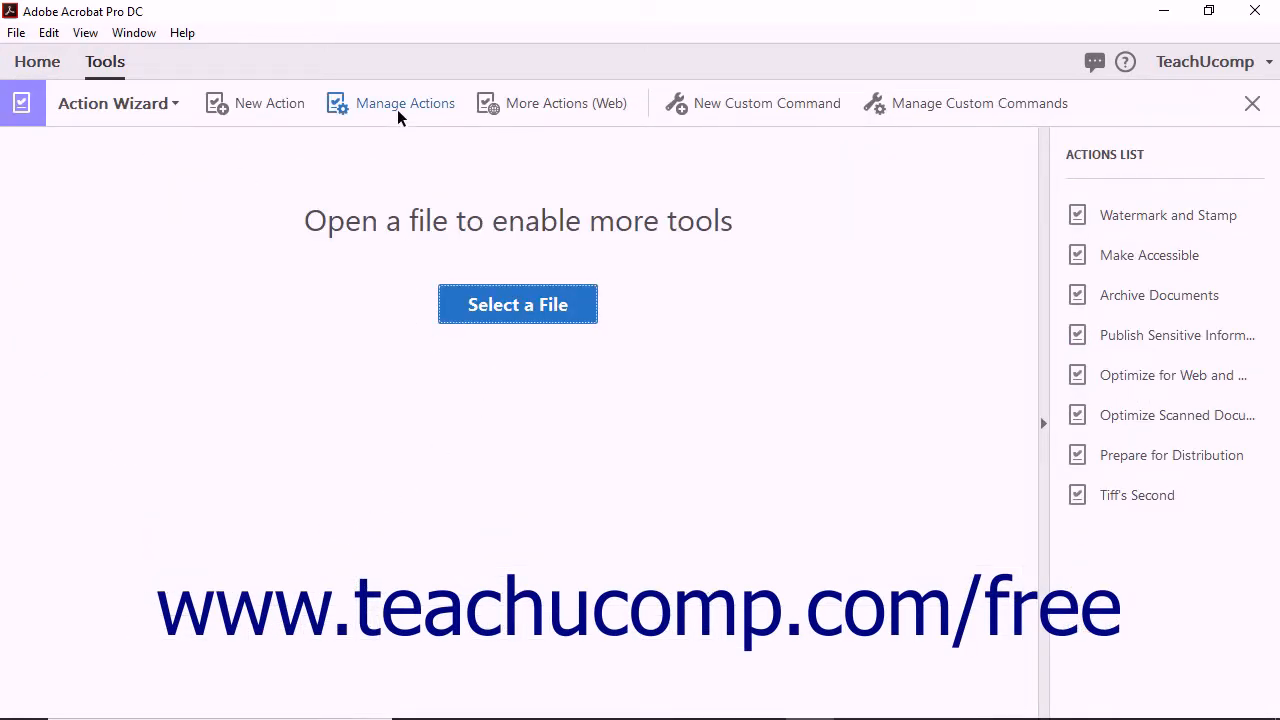
pyautogui.moveTo(404, 104)
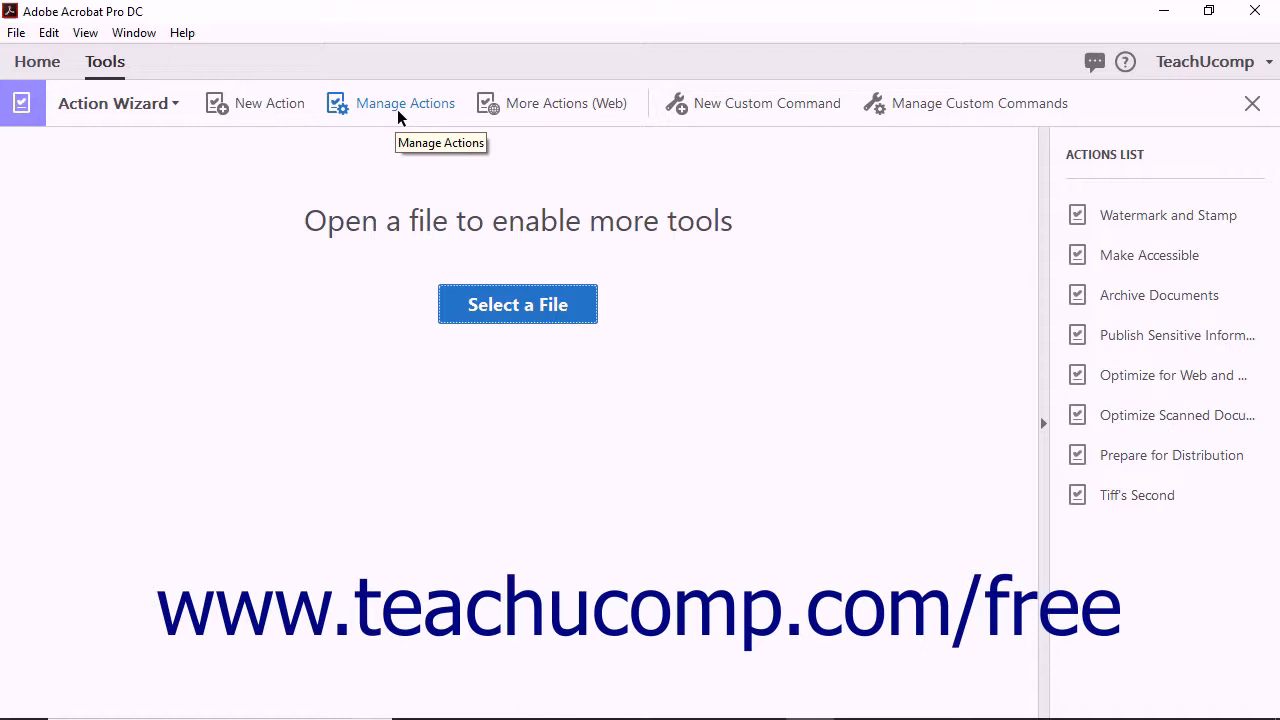
# Open Manage Actions and select the Watermark and Stamp action.
pyautogui.click(404, 104)
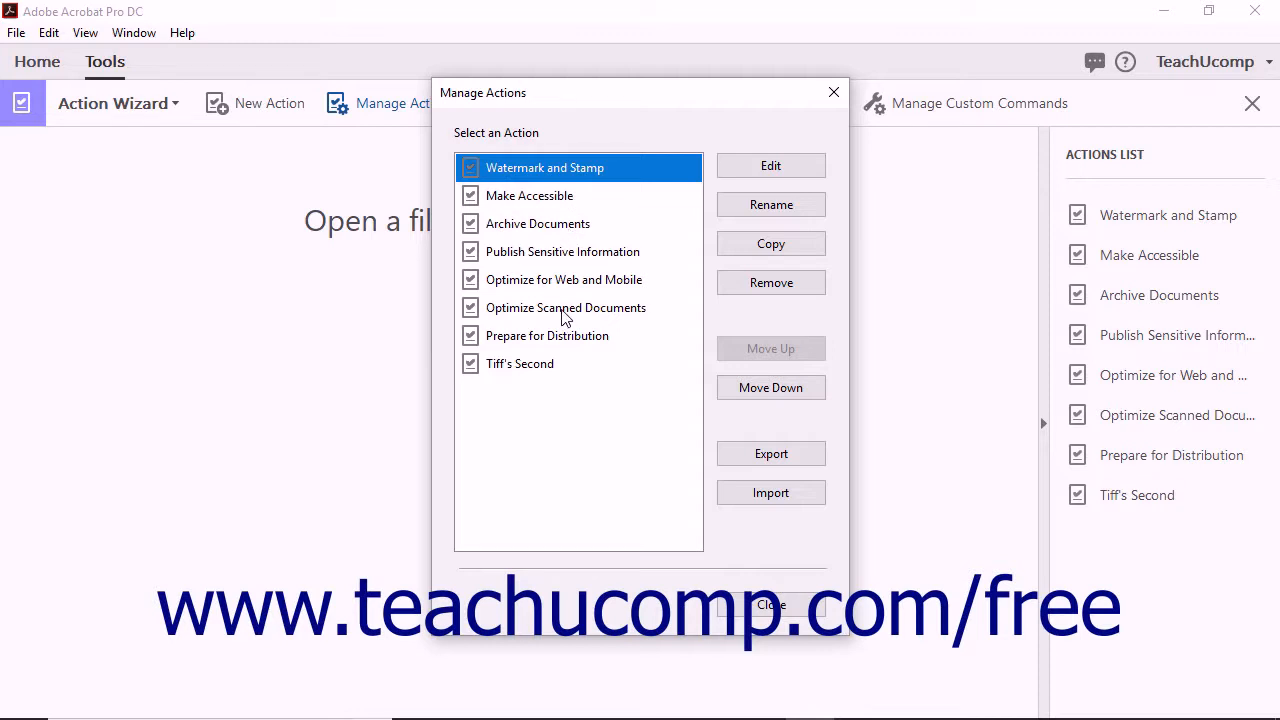
pyautogui.click(538, 224)
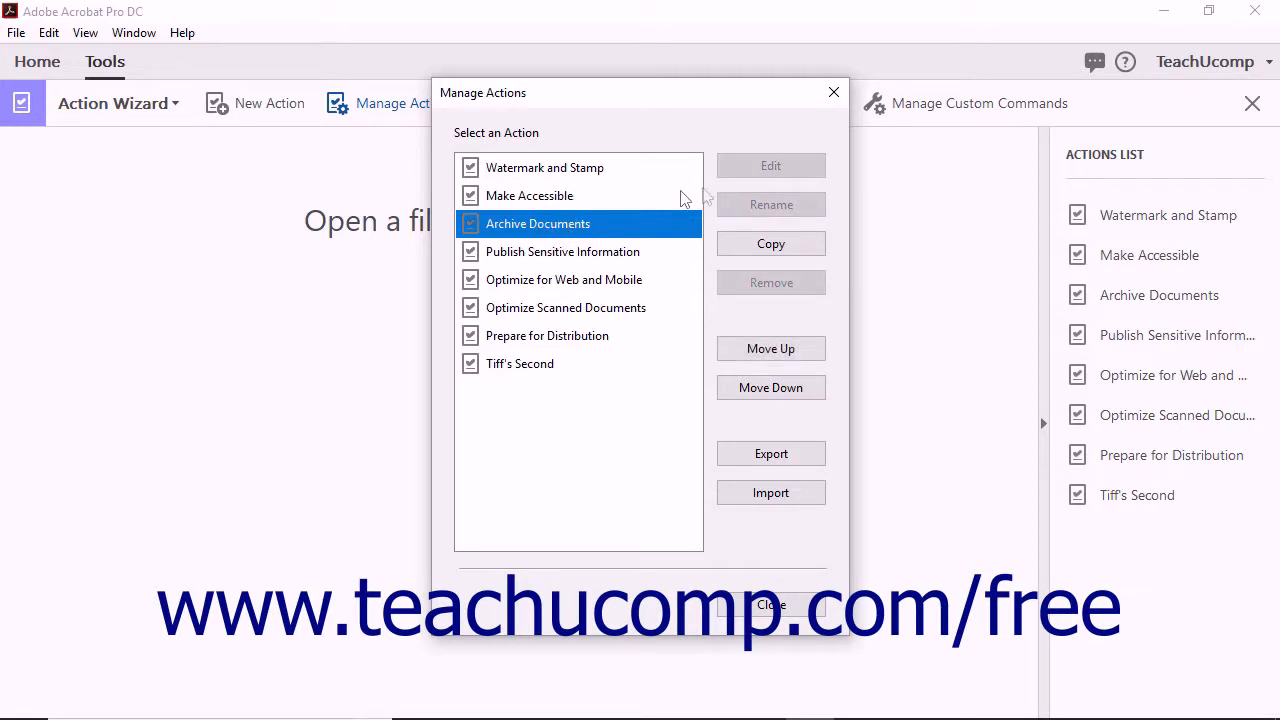
pyautogui.moveTo(736, 180)
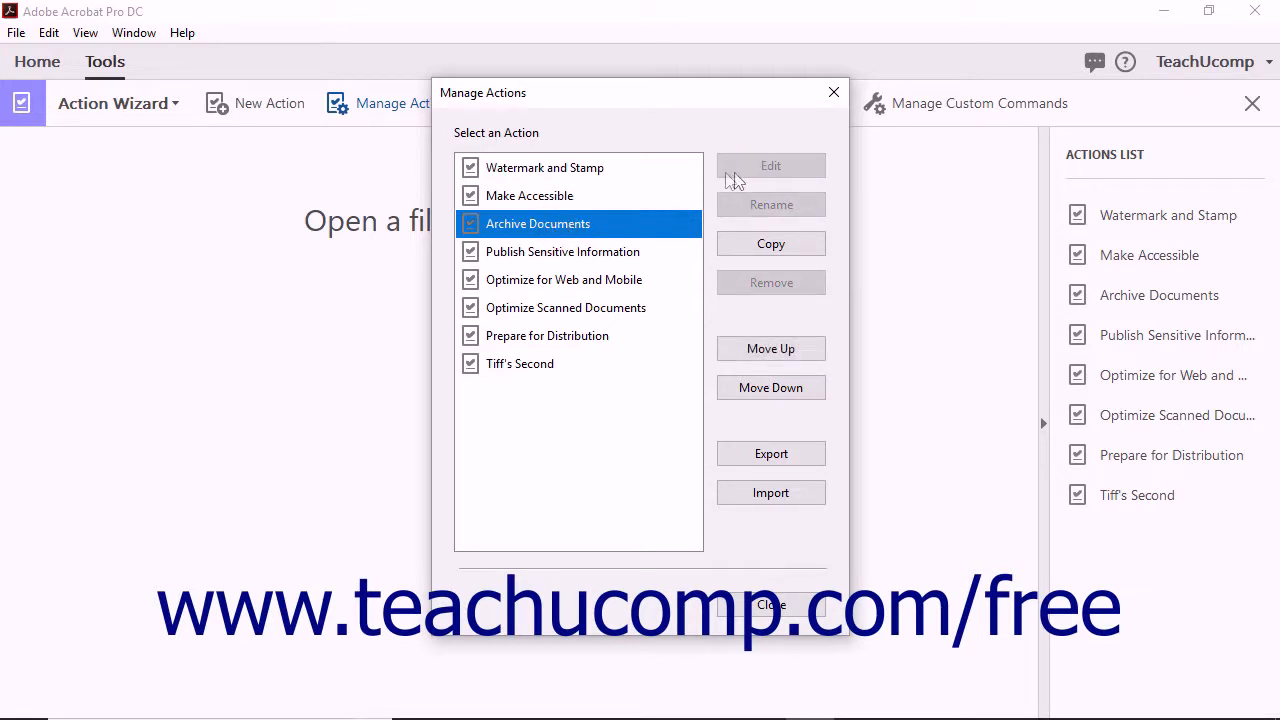
pyautogui.moveTo(604, 176)
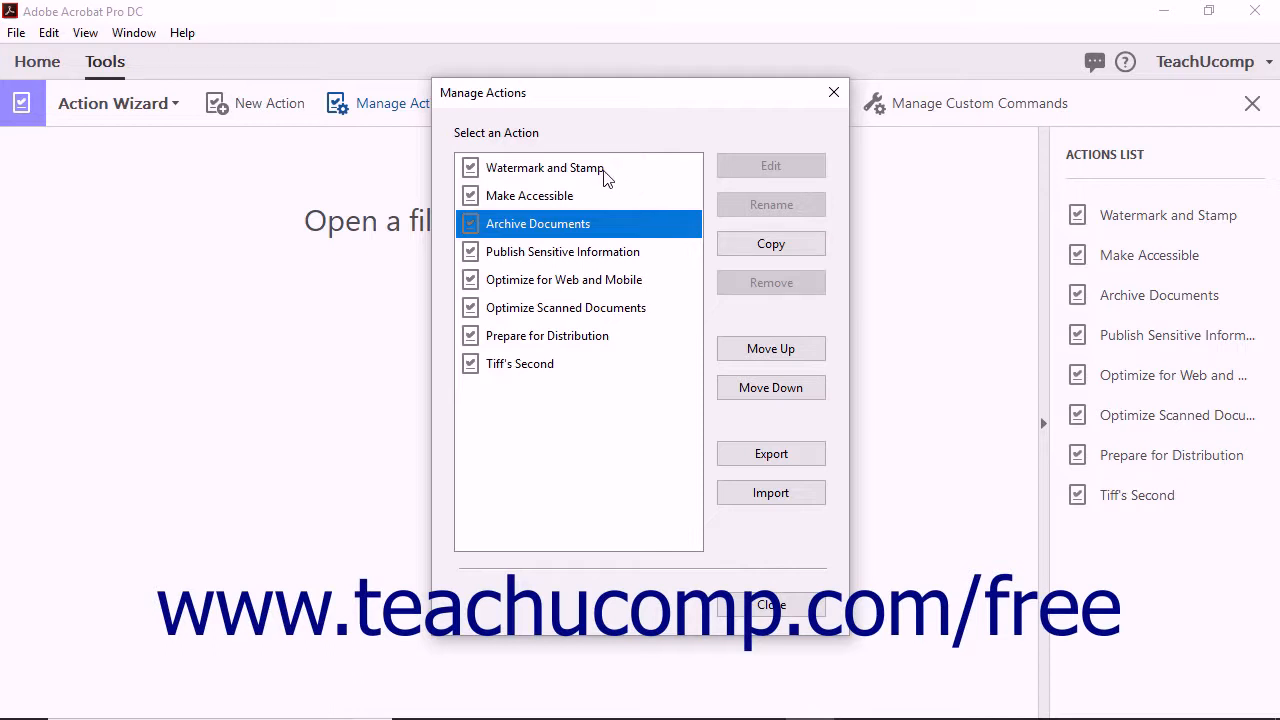
pyautogui.click(544, 168)
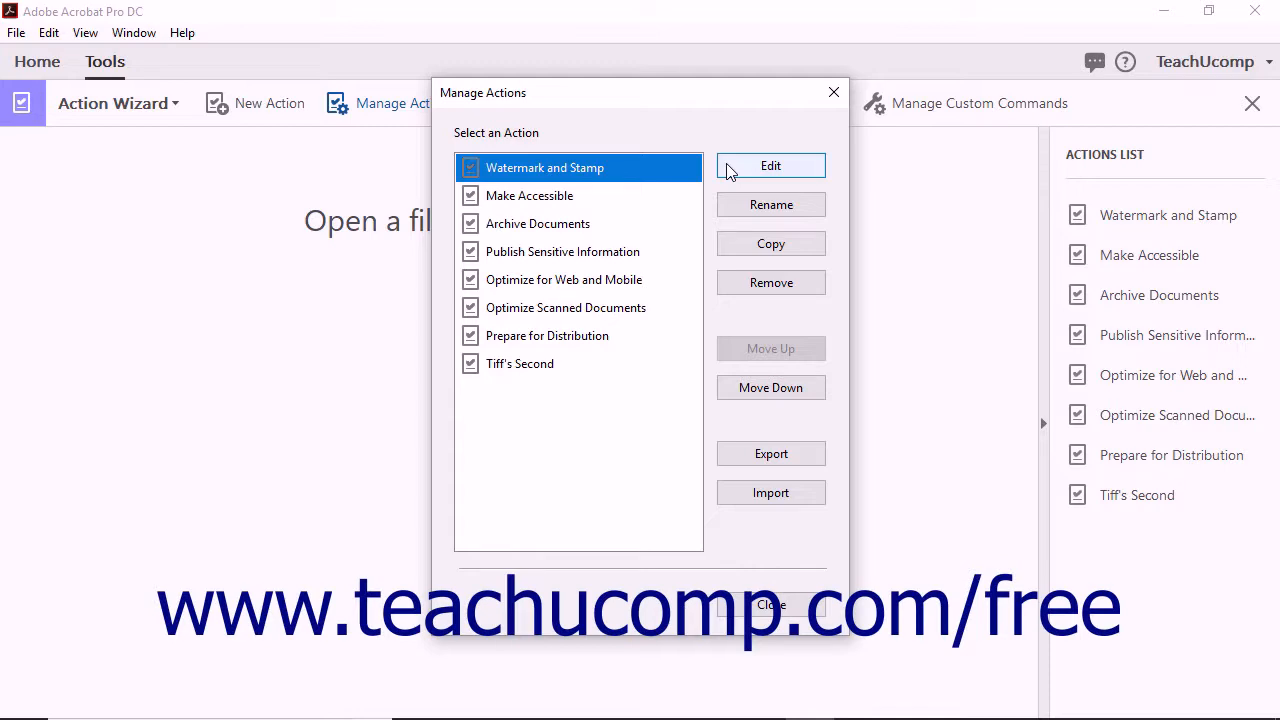
# Edit Watermark and Stamp and remove its Stamp step.
pyautogui.click(770, 164)
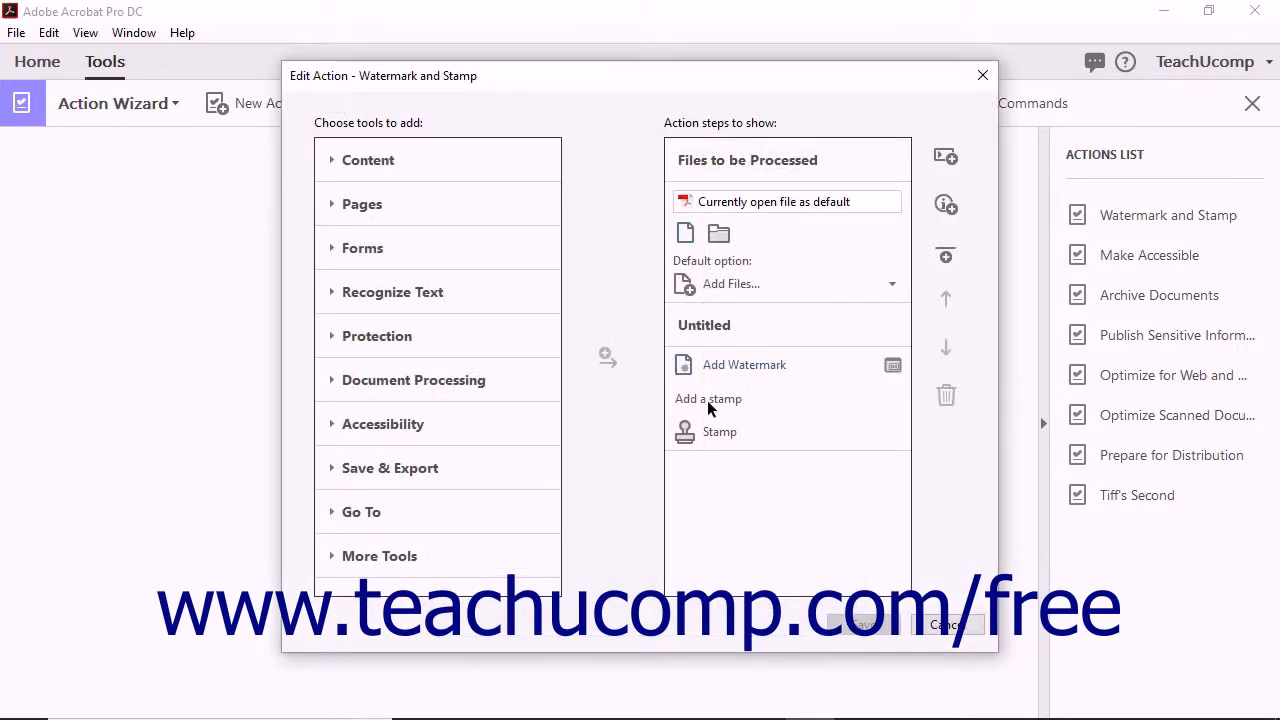
pyautogui.click(720, 400)
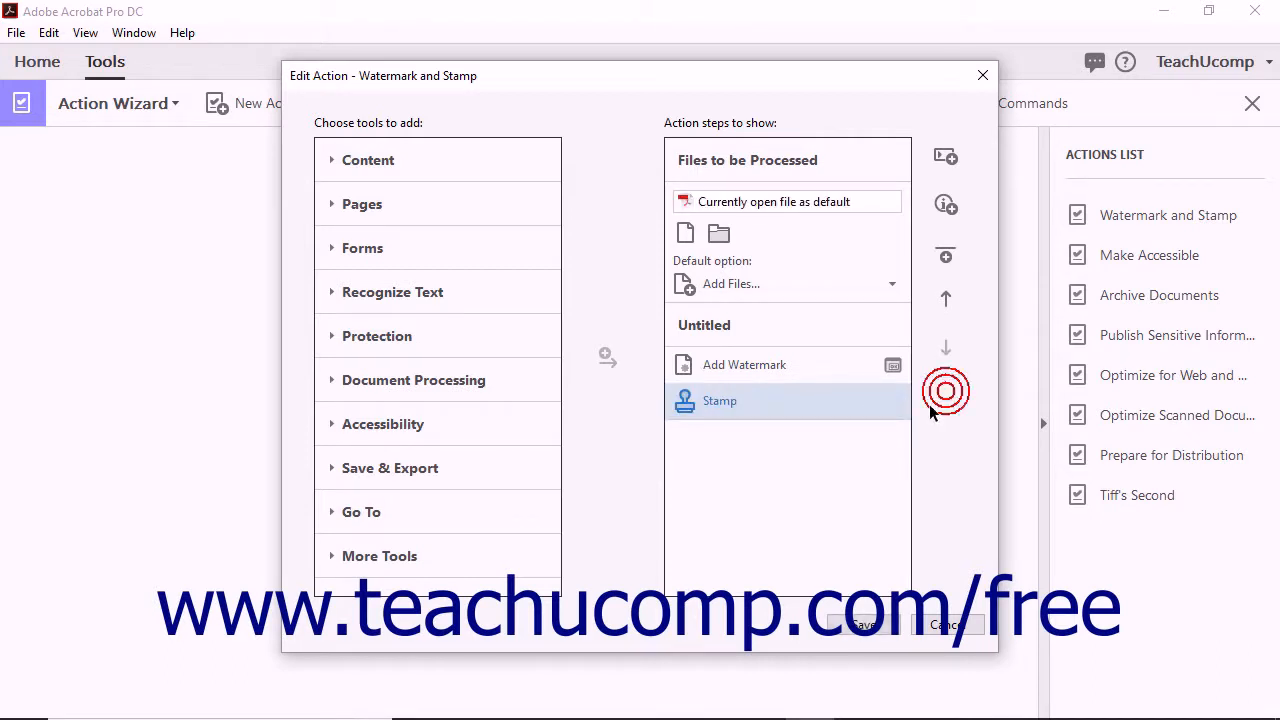
pyautogui.click(944, 396)
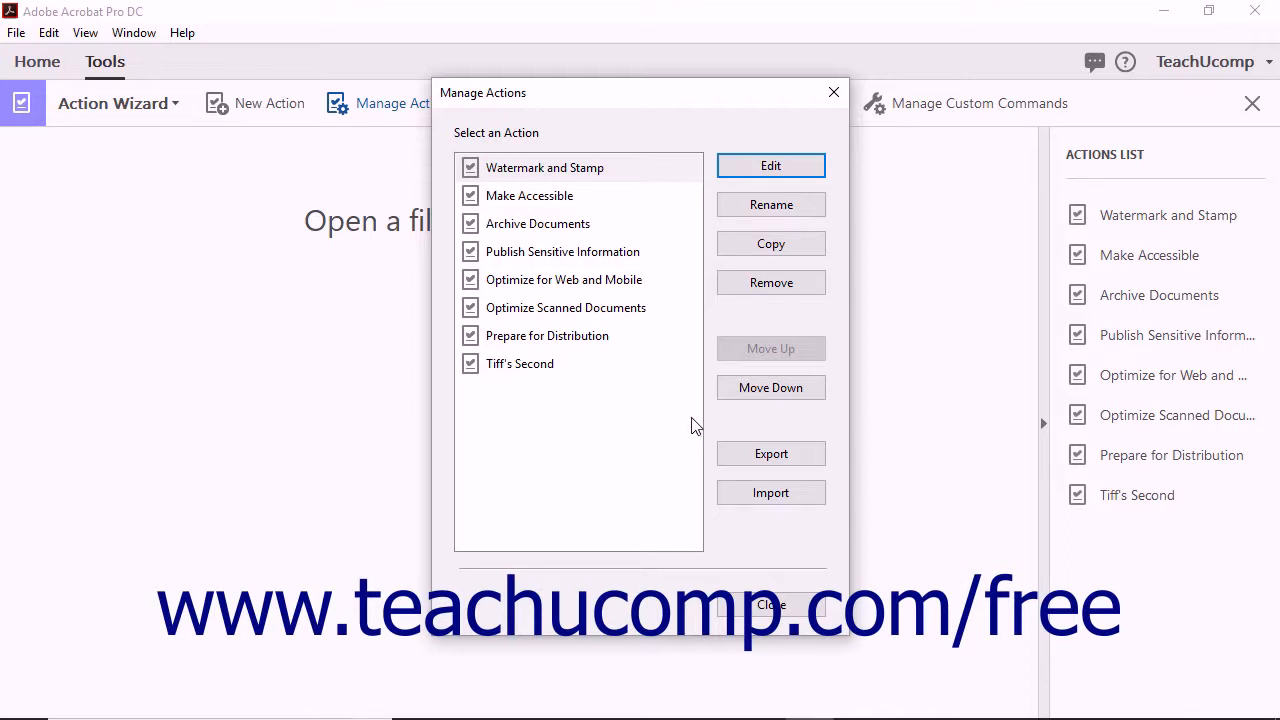
pyautogui.moveTo(684, 412)
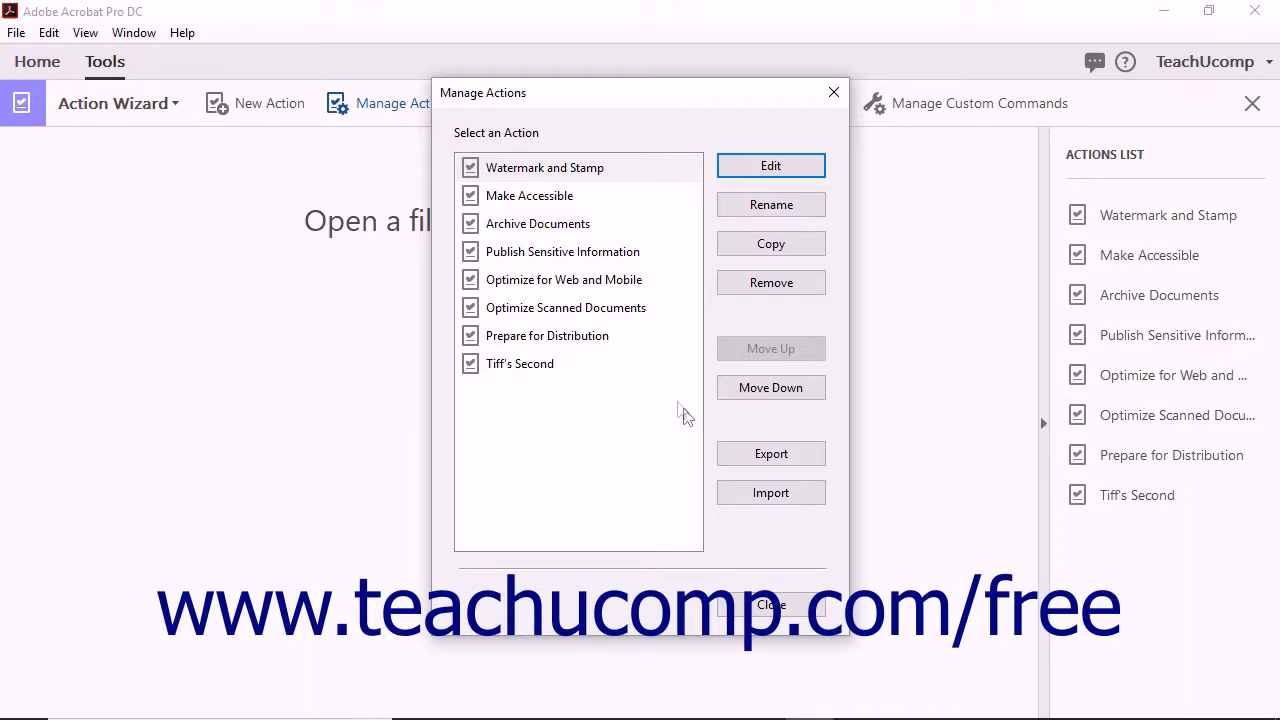
# Remove the Tiff's Second action, confirm the deletion, and close Manage Actions.
pyautogui.click(520, 364)
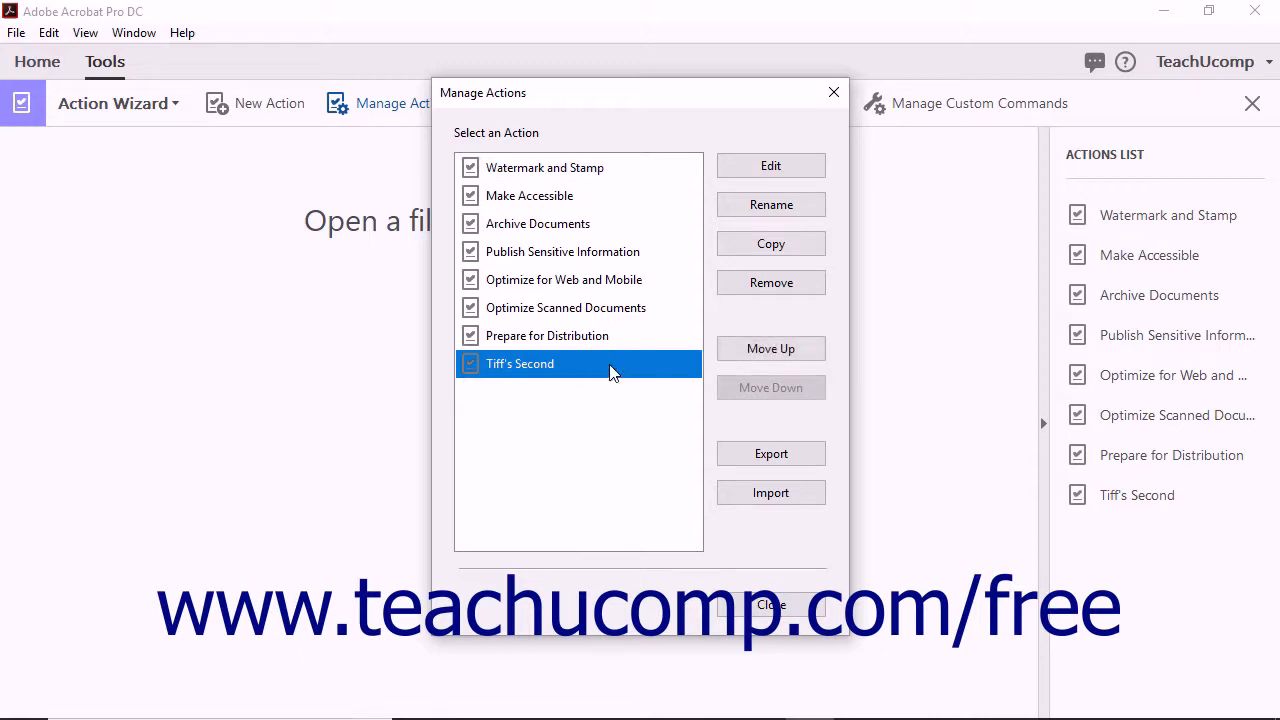
pyautogui.moveTo(770, 282)
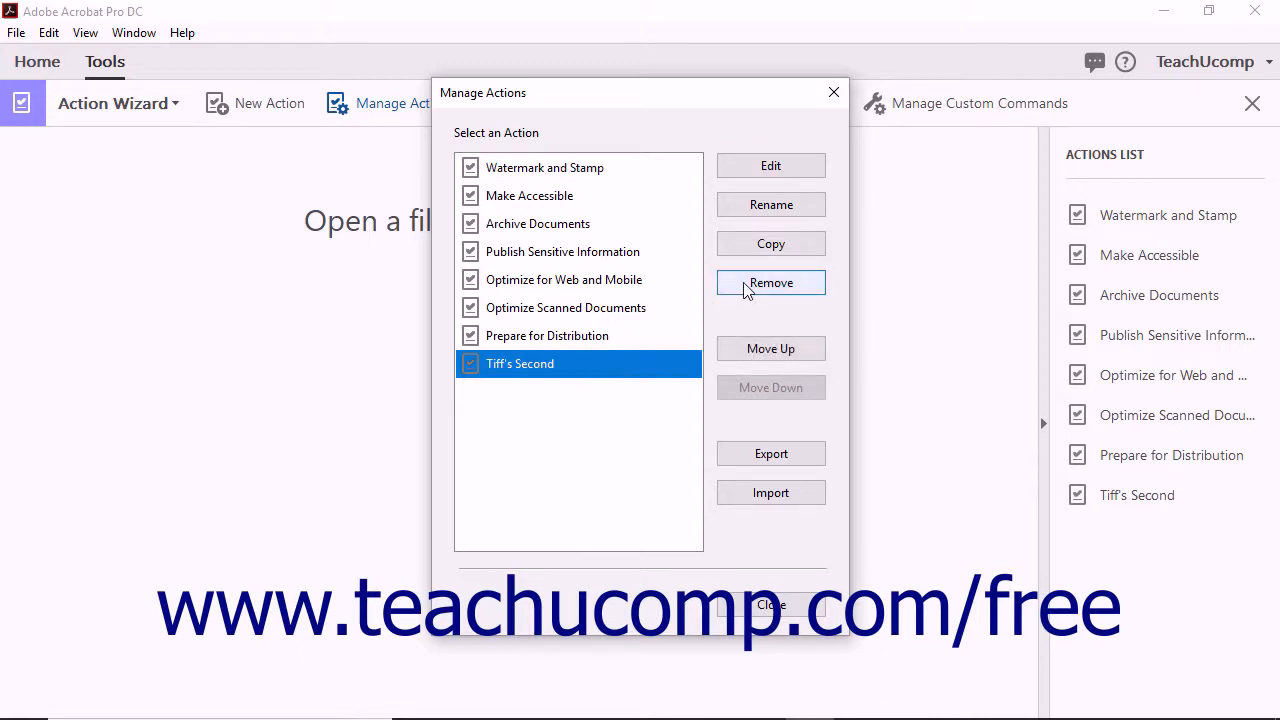
pyautogui.click(770, 282)
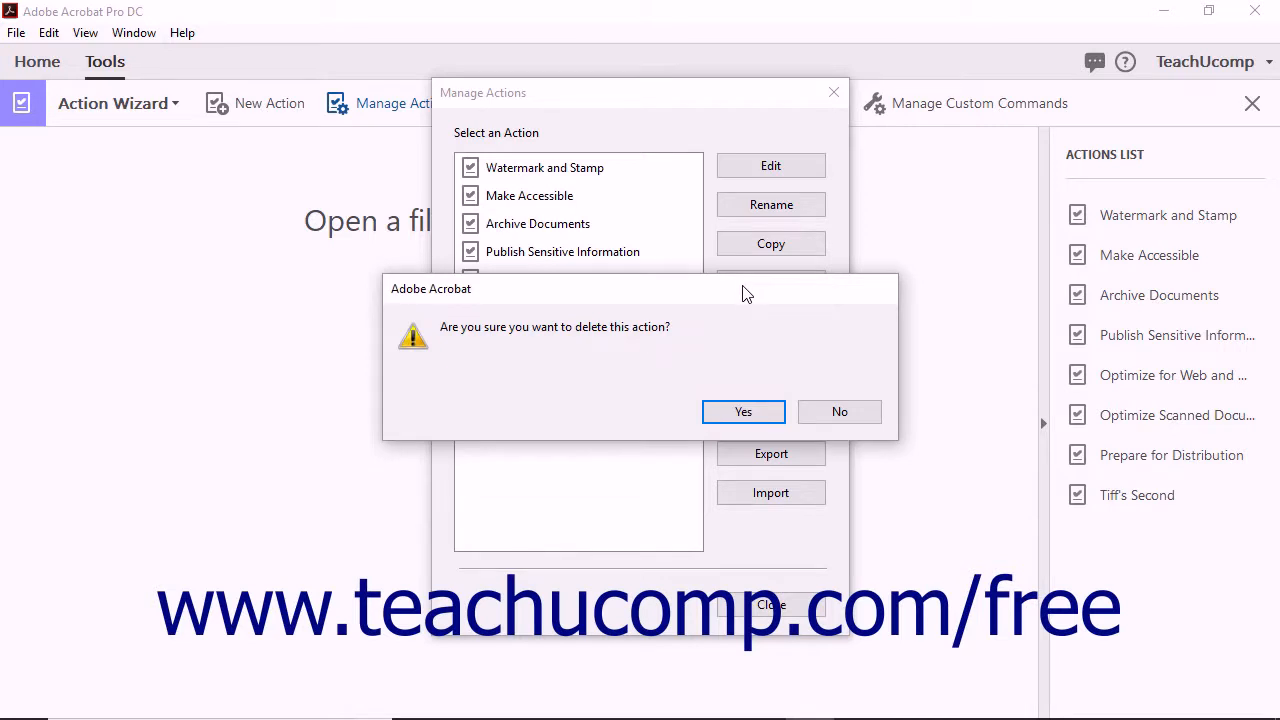
pyautogui.click(742, 412)
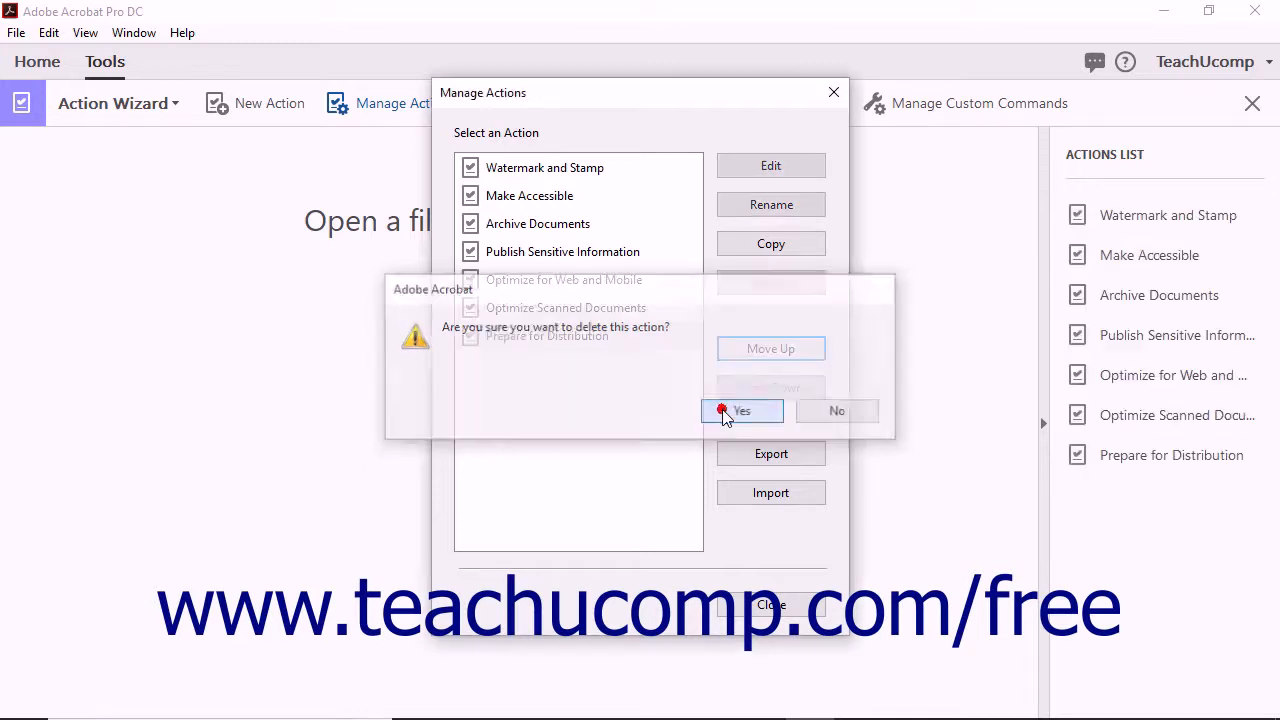
pyautogui.click(740, 410)
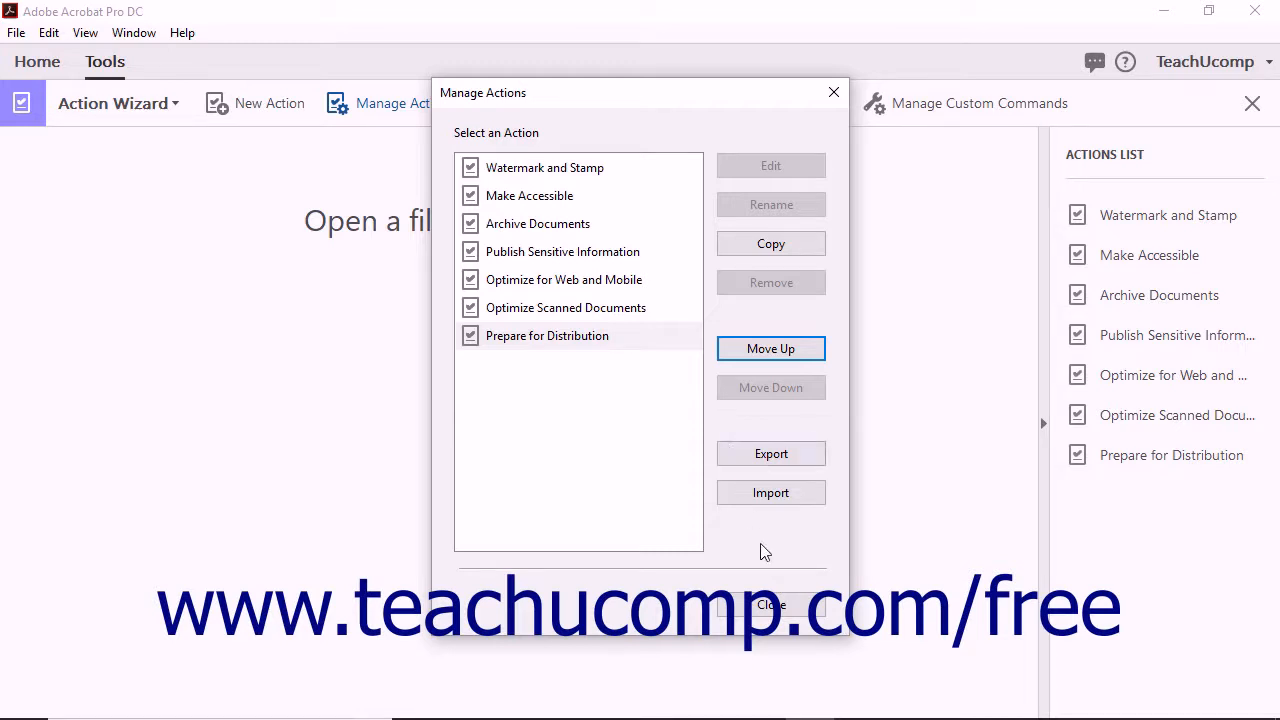
pyautogui.click(770, 604)
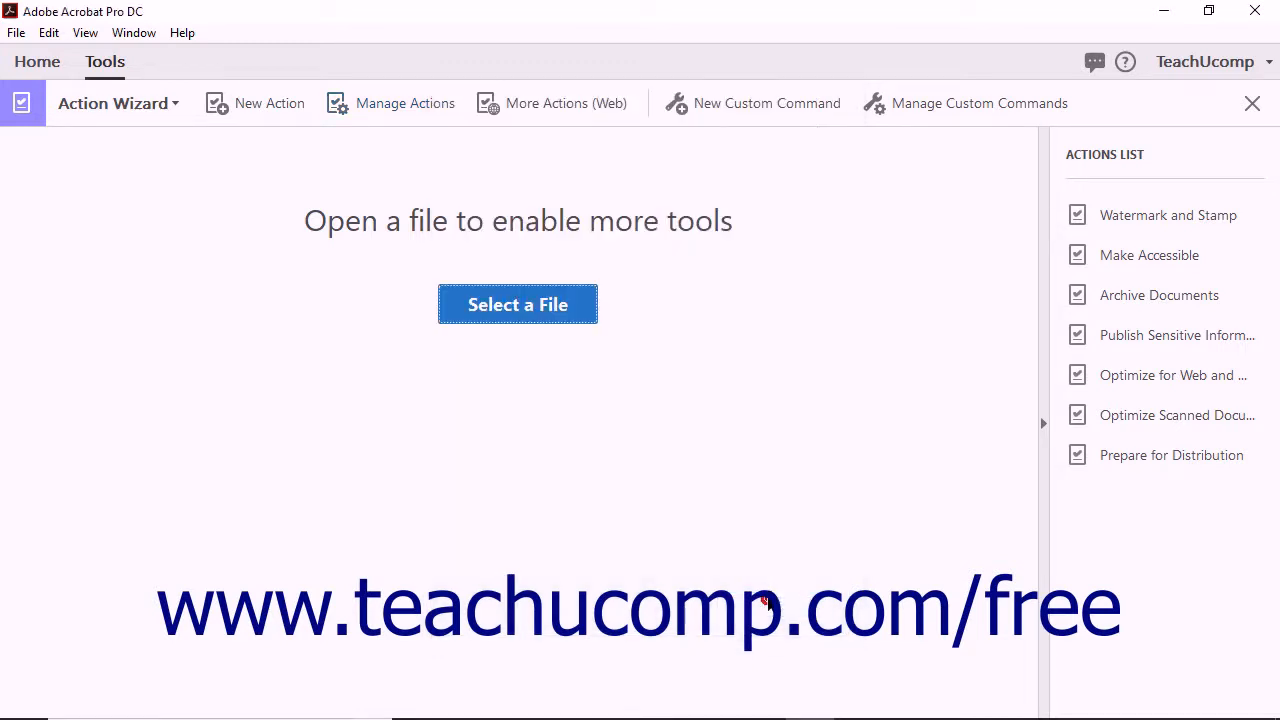